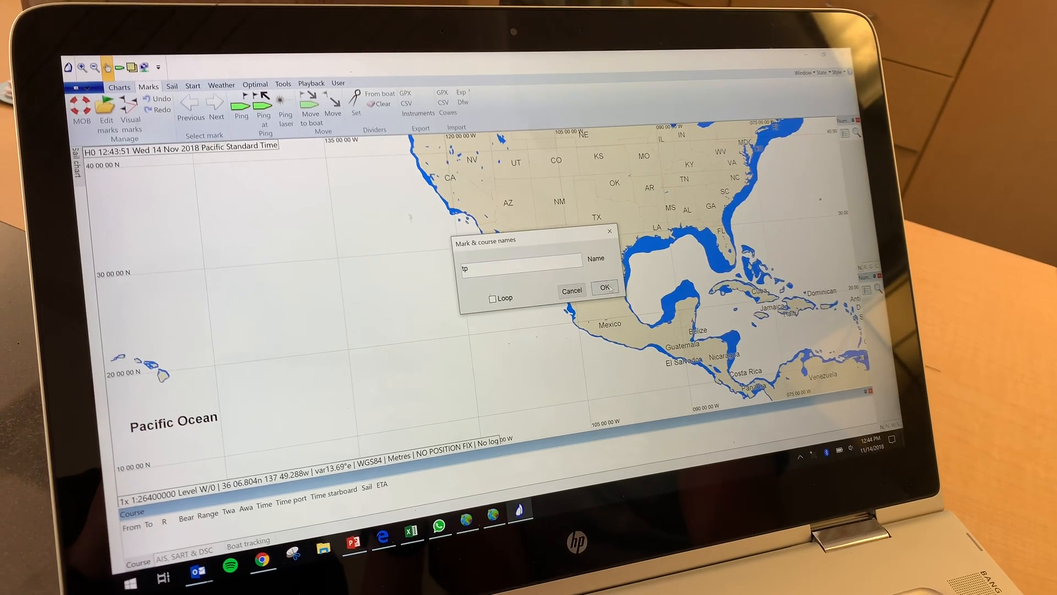
# Confirm the new course name tp in the Mark & course names dialog
pyautogui.click(603, 287)
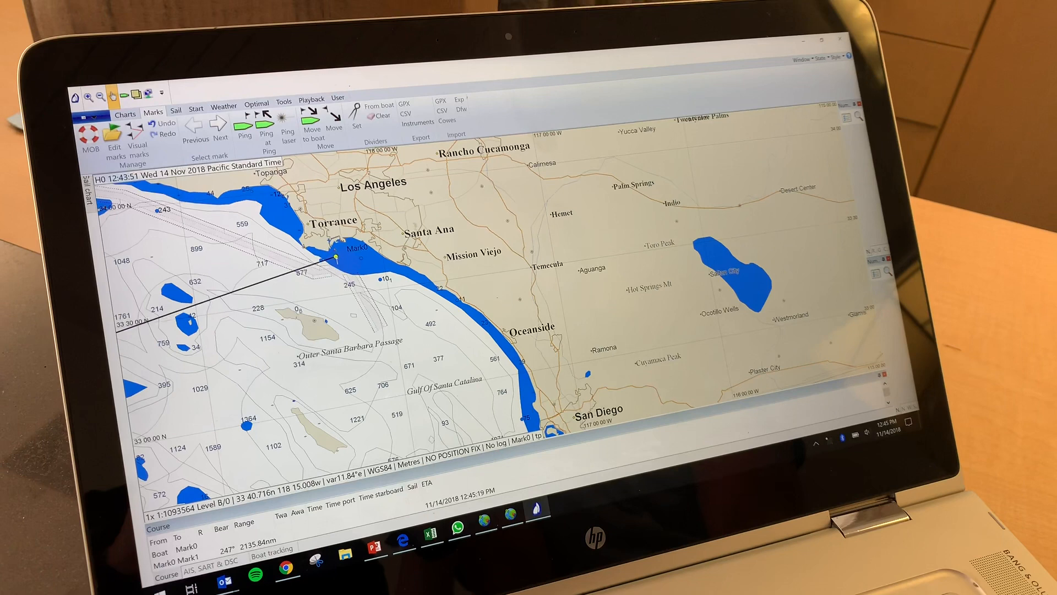
# Edit the first mark off Los Angeles: name it start and lock it
pyautogui.rightClick(336, 253)
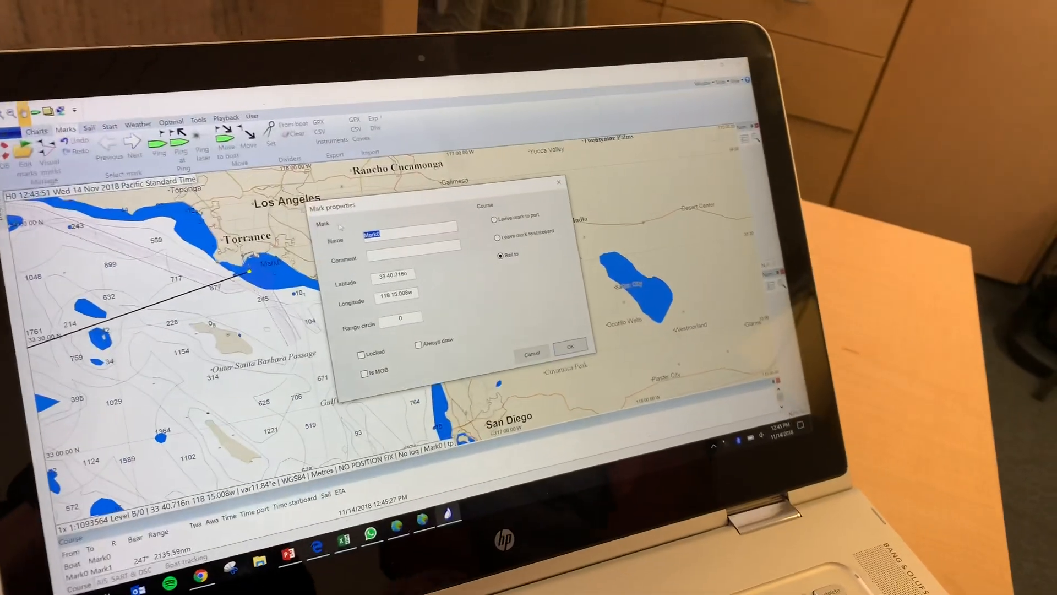
pyautogui.write('start')
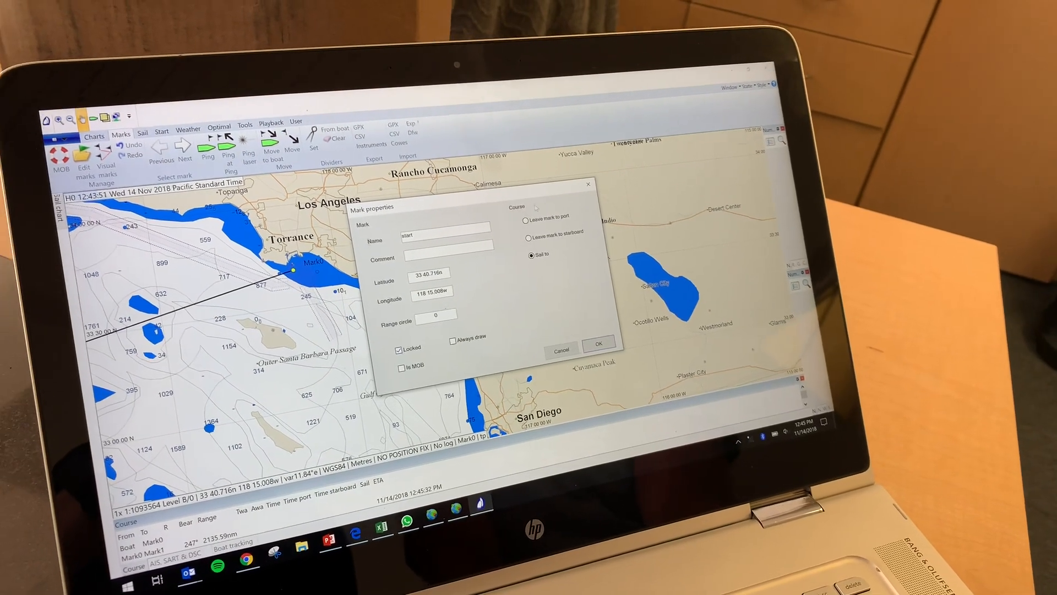
pyautogui.click(597, 341)
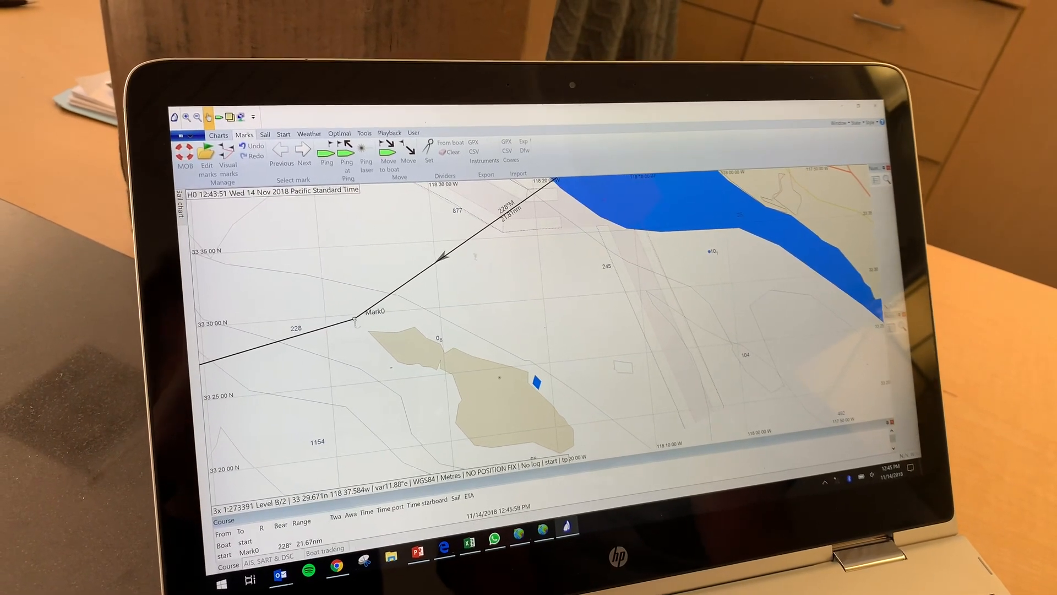
# Give Mark0 a range circle of 3 and enable Mark range circles in Display settings
pyautogui.rightClick(356, 318)
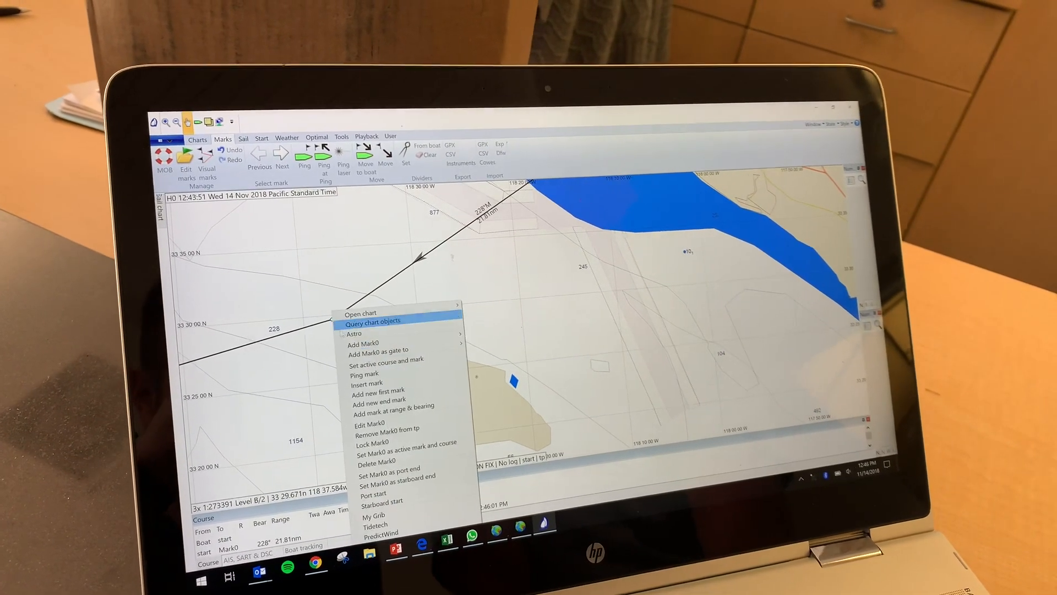
pyautogui.click(367, 424)
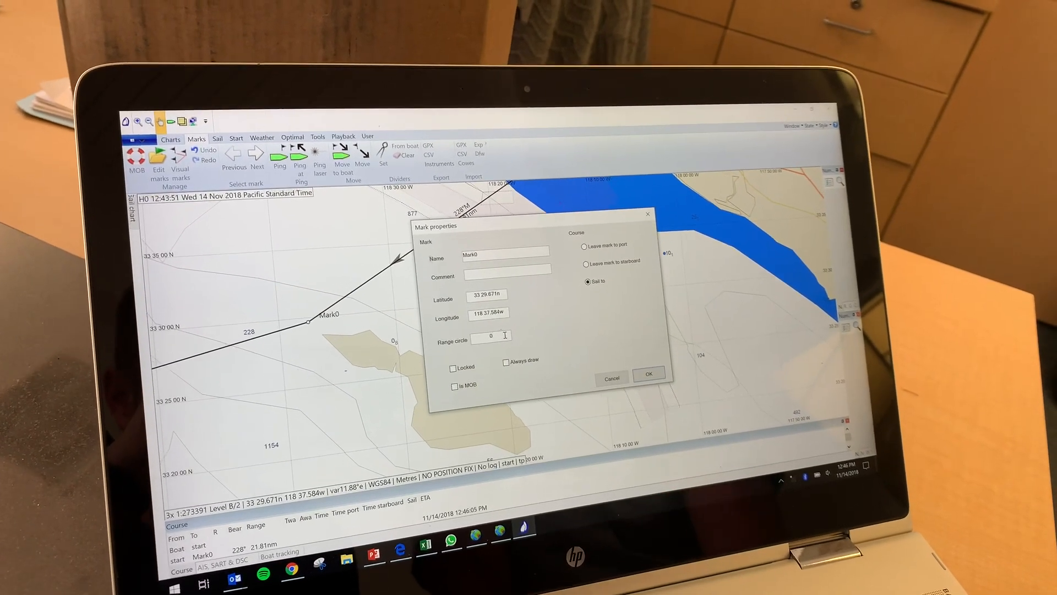
pyautogui.write('3')
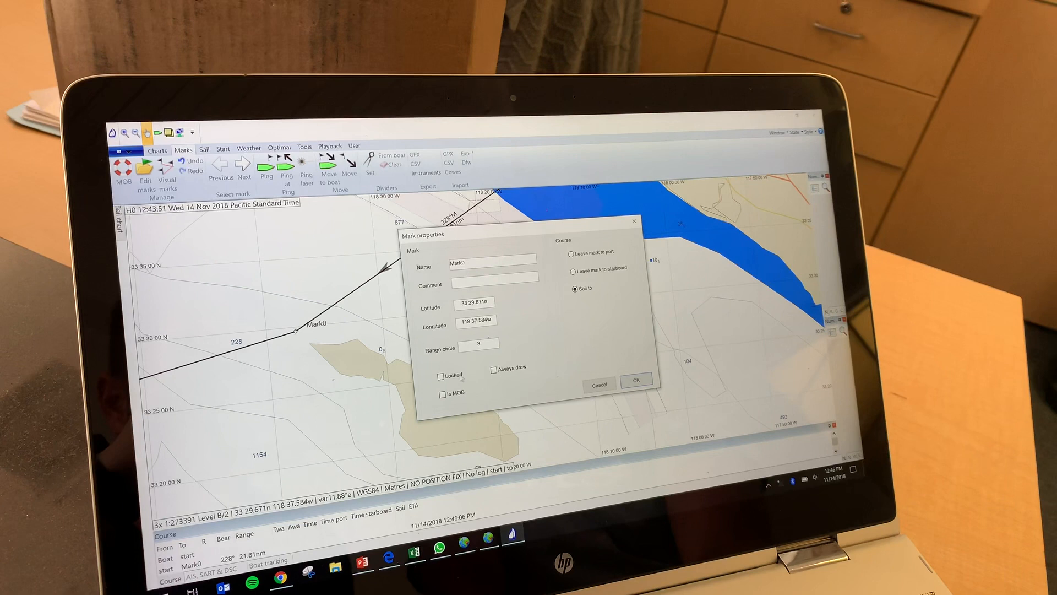
pyautogui.click(634, 380)
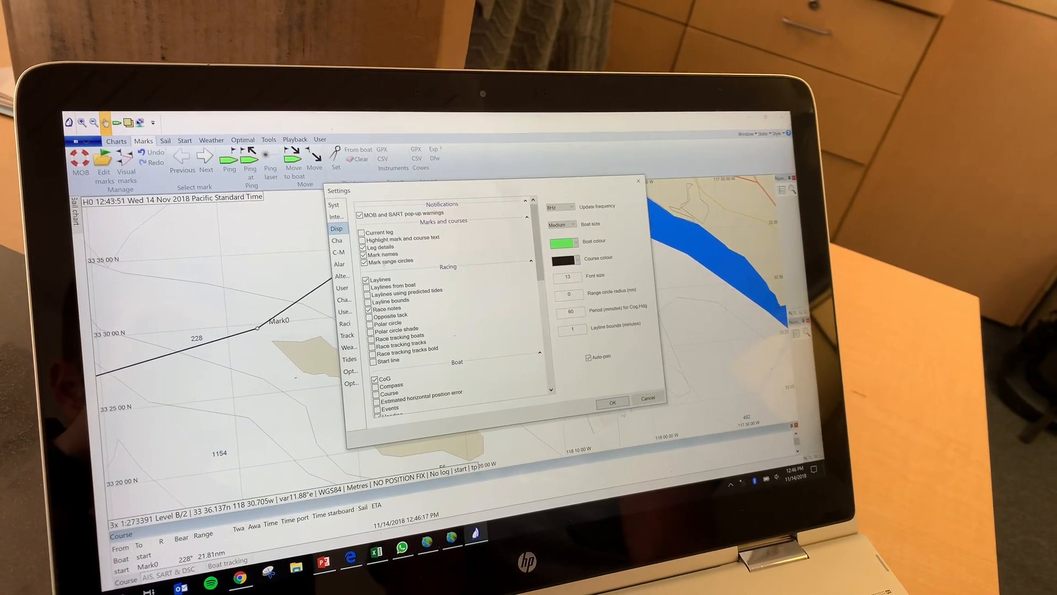
pyautogui.click(611, 401)
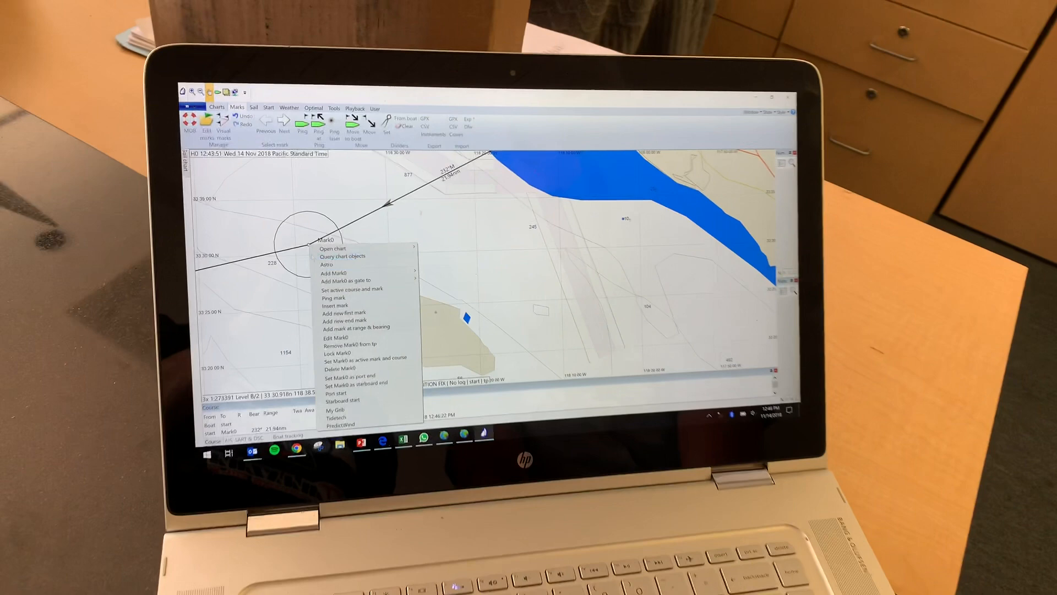
# Edit Mark0 to name cat with comment 3nm
pyautogui.click(332, 336)
pyautogui.write('G')
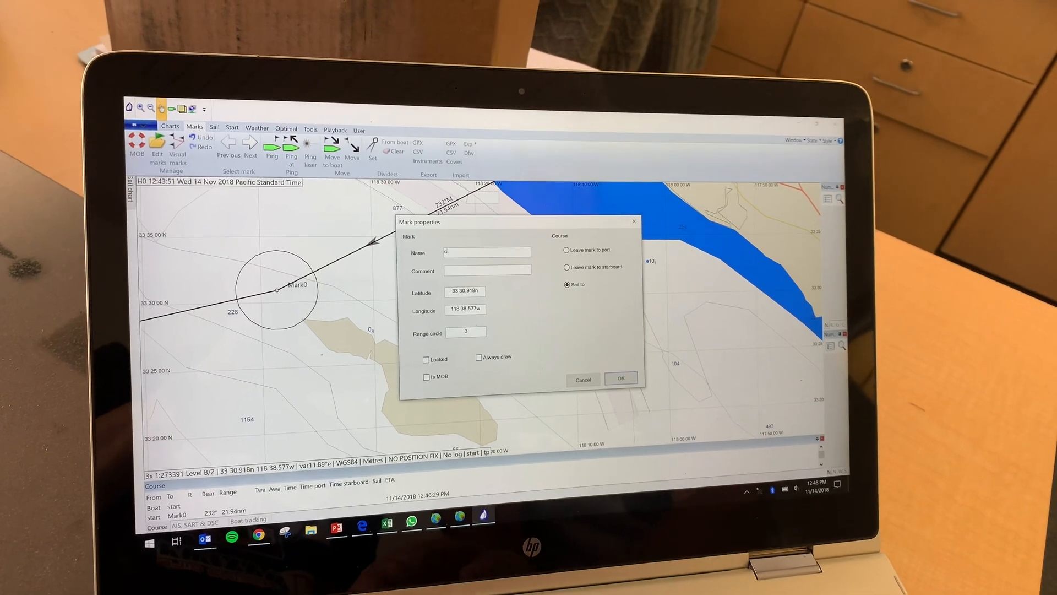
pyautogui.write('at')
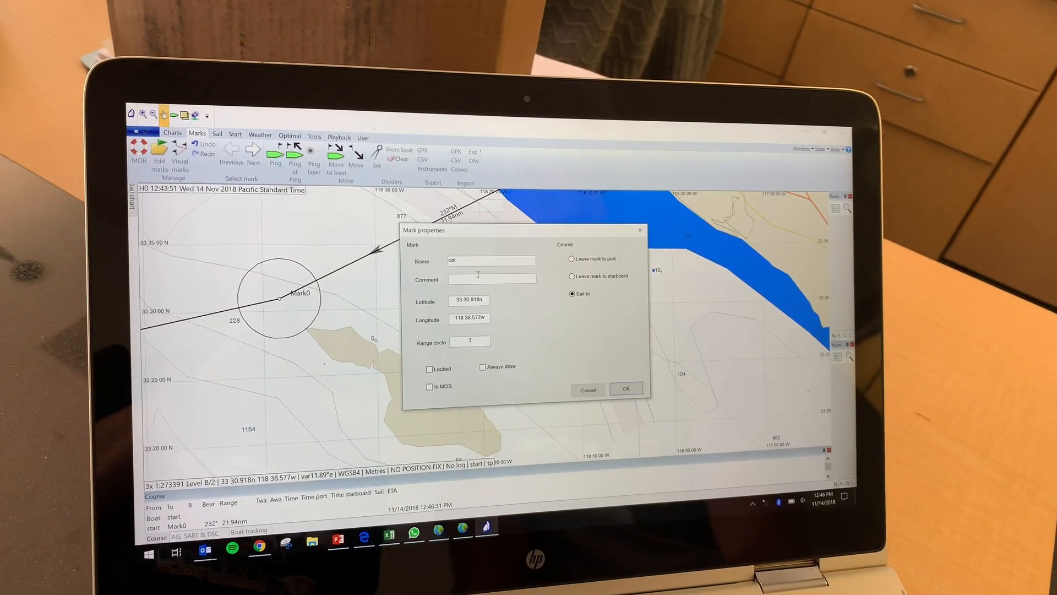
pyautogui.write('3')
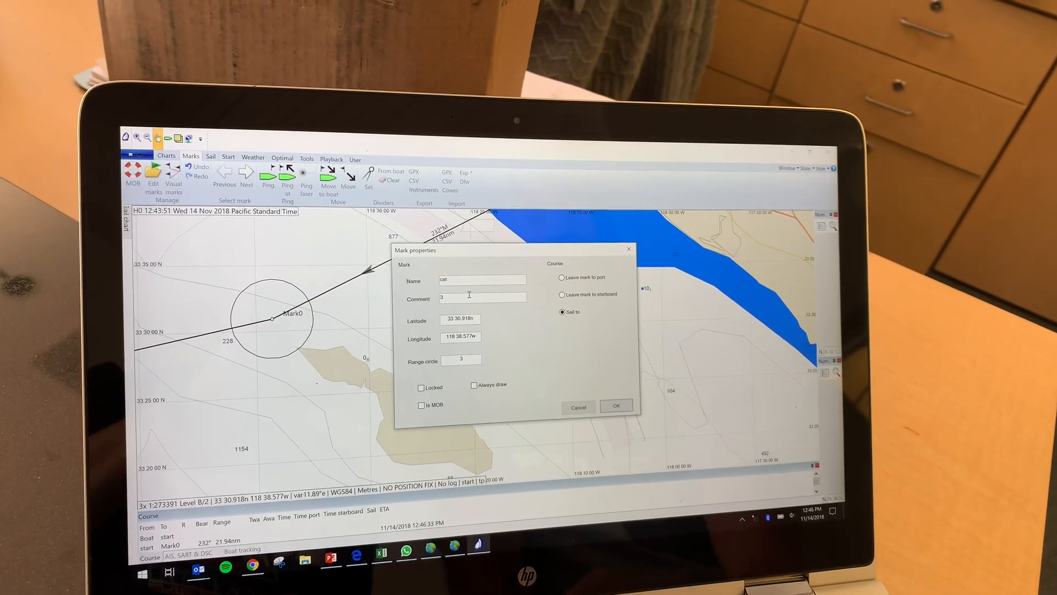
pyautogui.write('nmi')
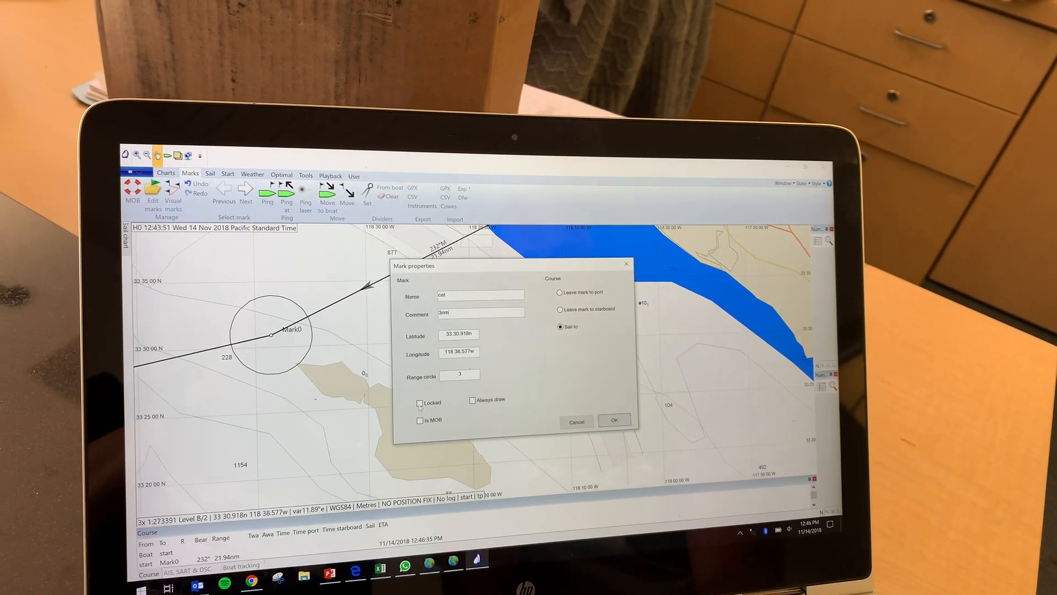
pyautogui.click(420, 403)
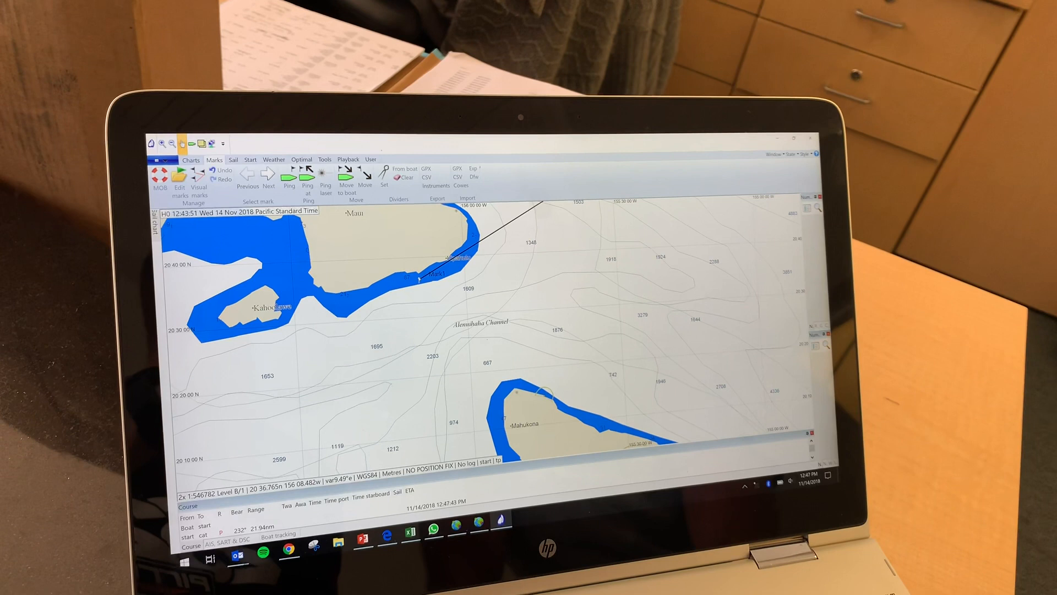
# Edit Mark1 near Maui: comment 100nm, range circle 100, name fin, locked
pyautogui.rightClick(454, 270)
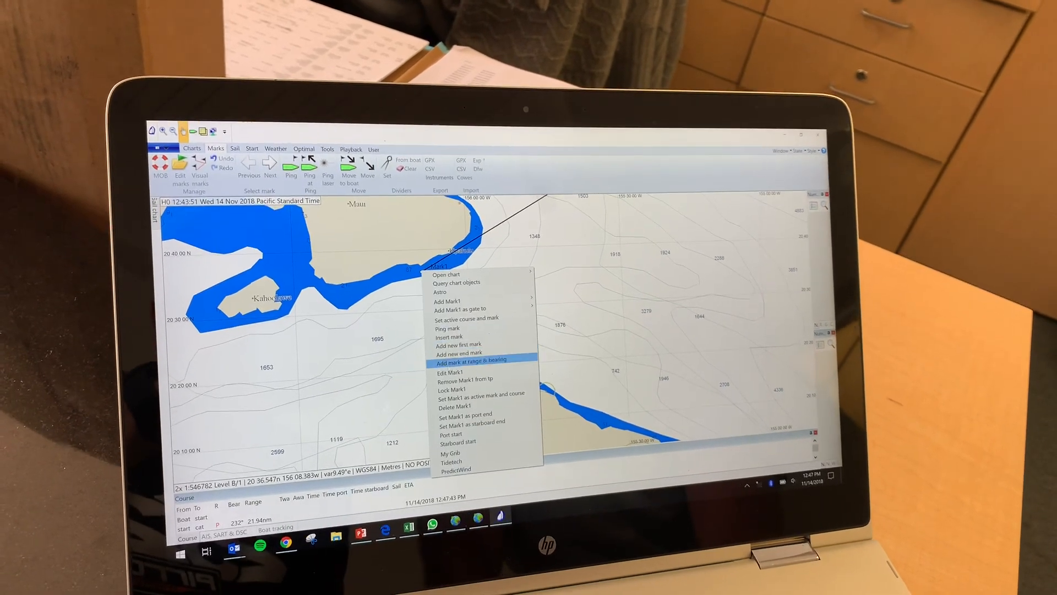
pyautogui.click(449, 372)
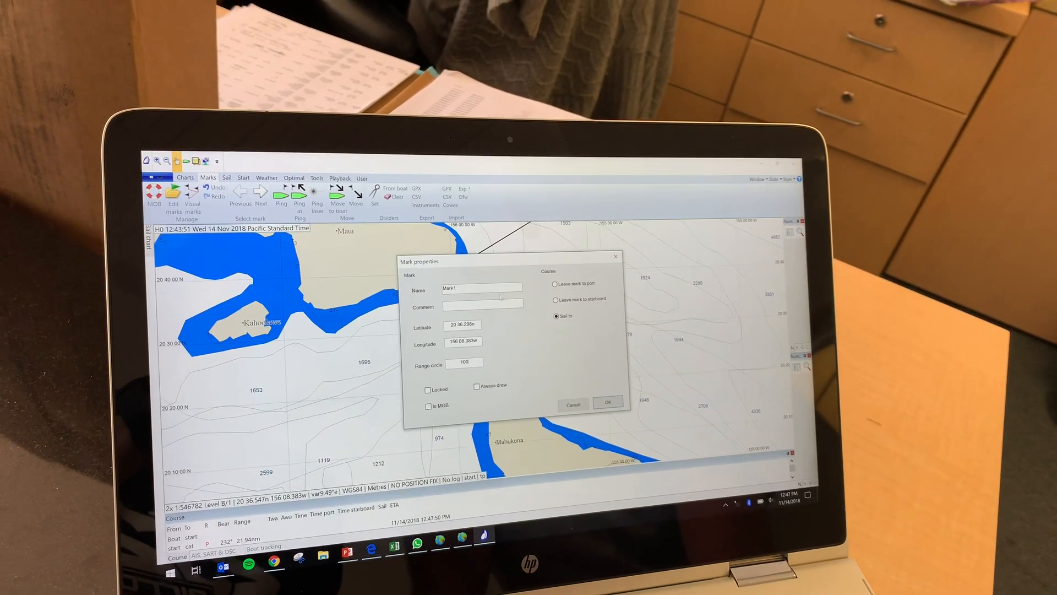
pyautogui.write('1')
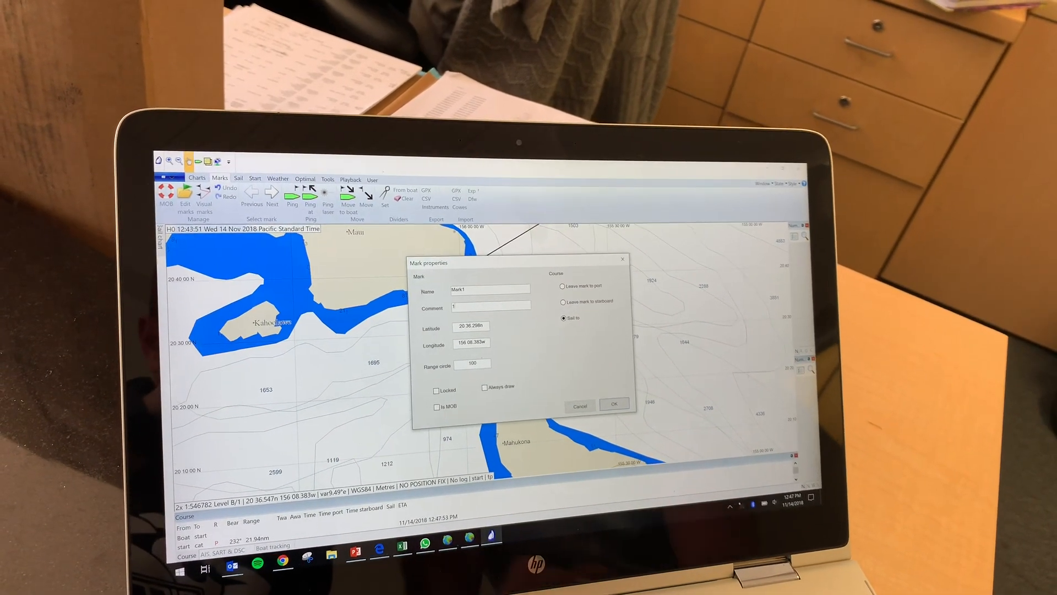
pyautogui.write('100nm')
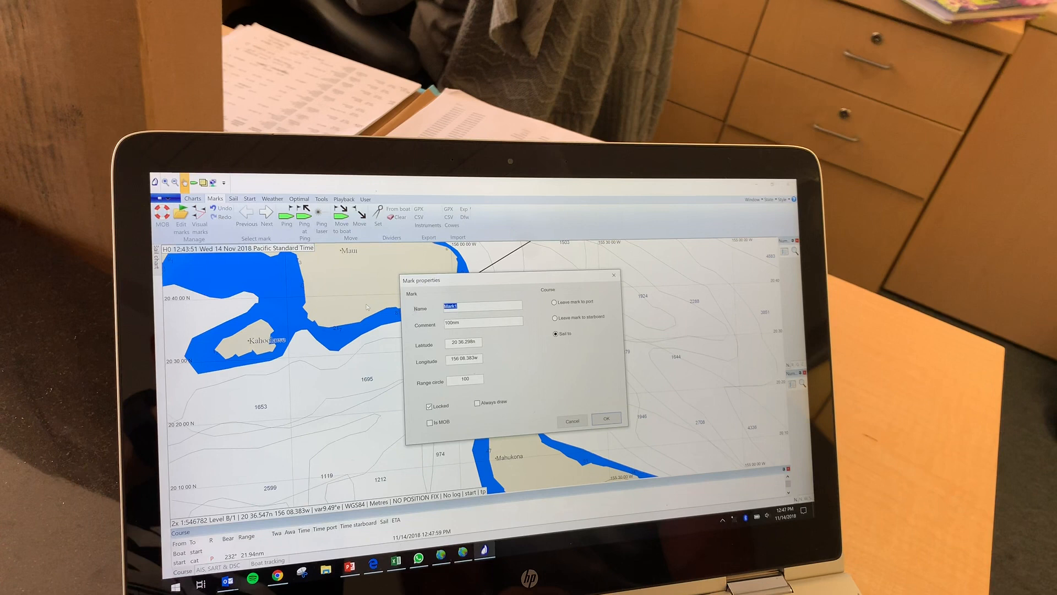
pyautogui.write('fin')
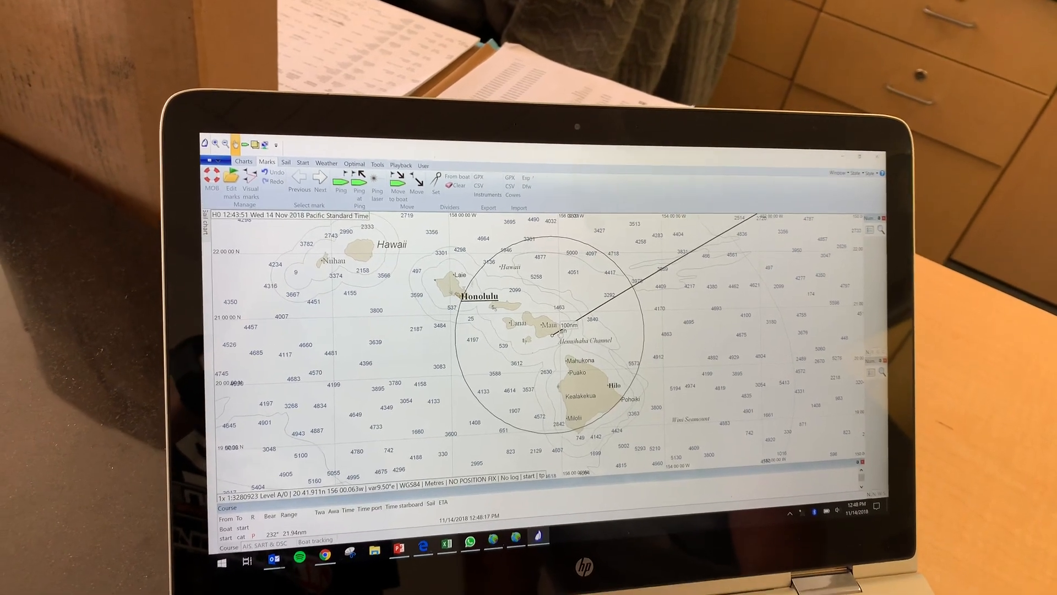
# Edit the mark near Maui to name koko, comment 25, locked, and confirm
pyautogui.rightClick(559, 337)
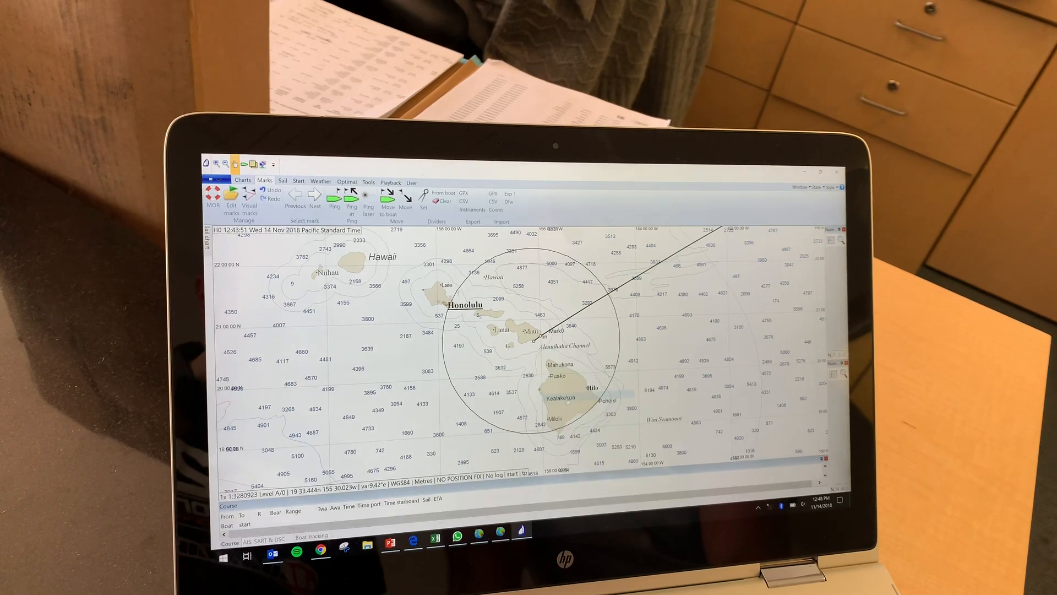
pyautogui.rightClick(546, 337)
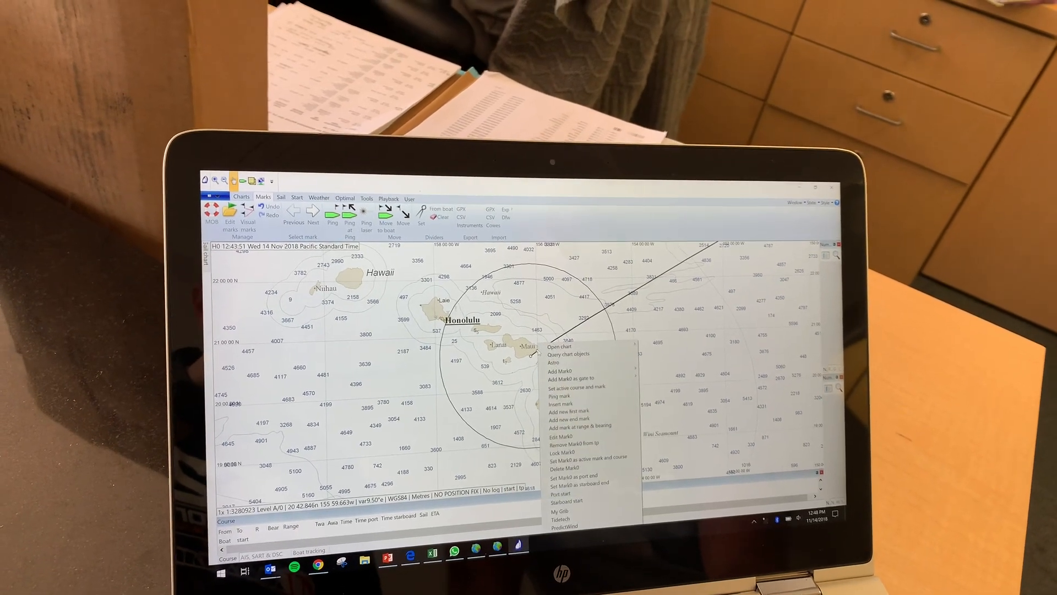
pyautogui.click(560, 436)
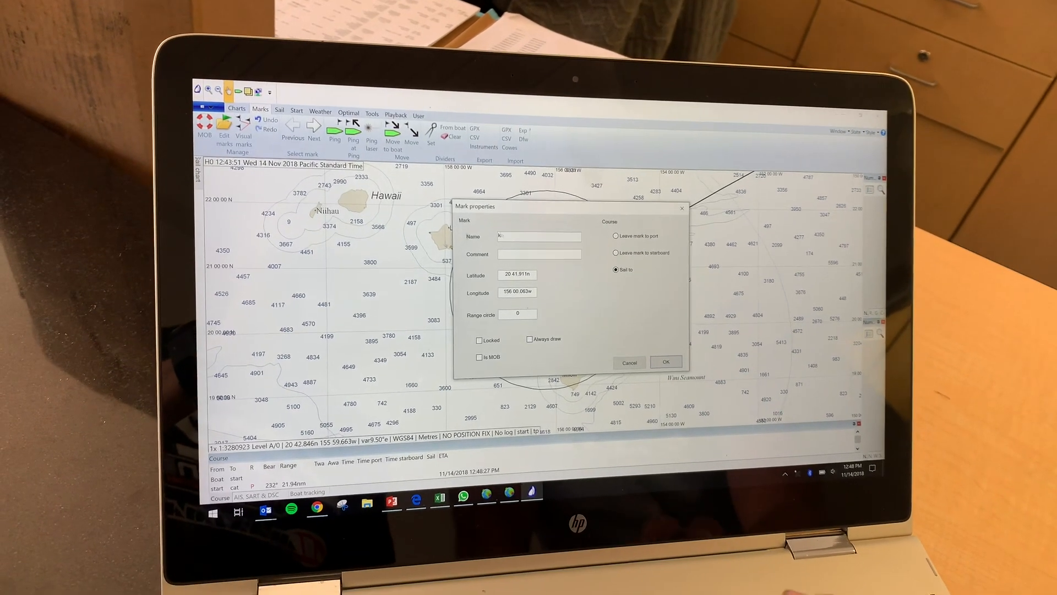
pyautogui.write('oko')
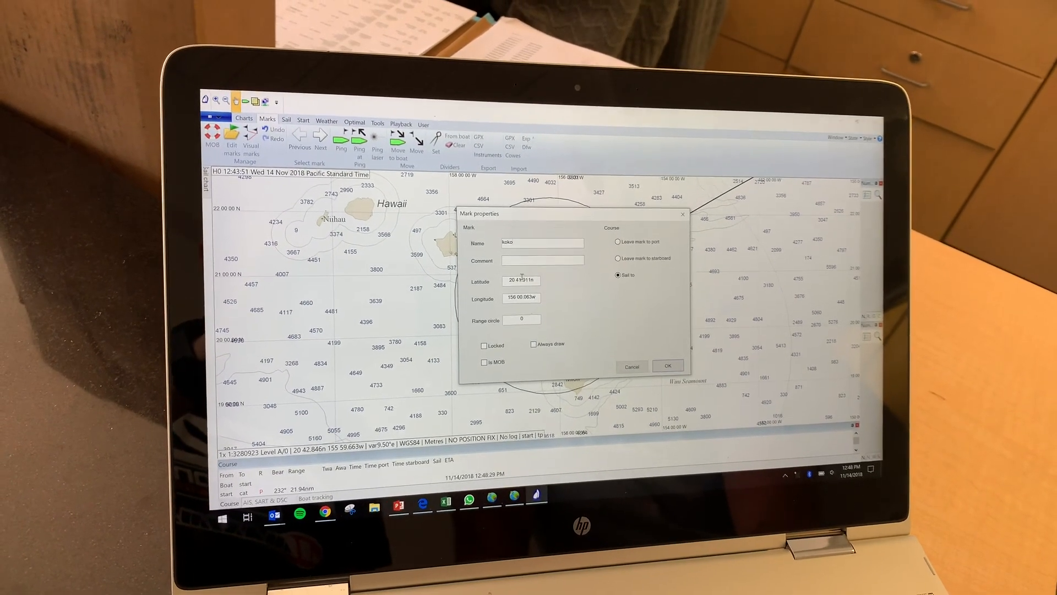
pyautogui.write('25')
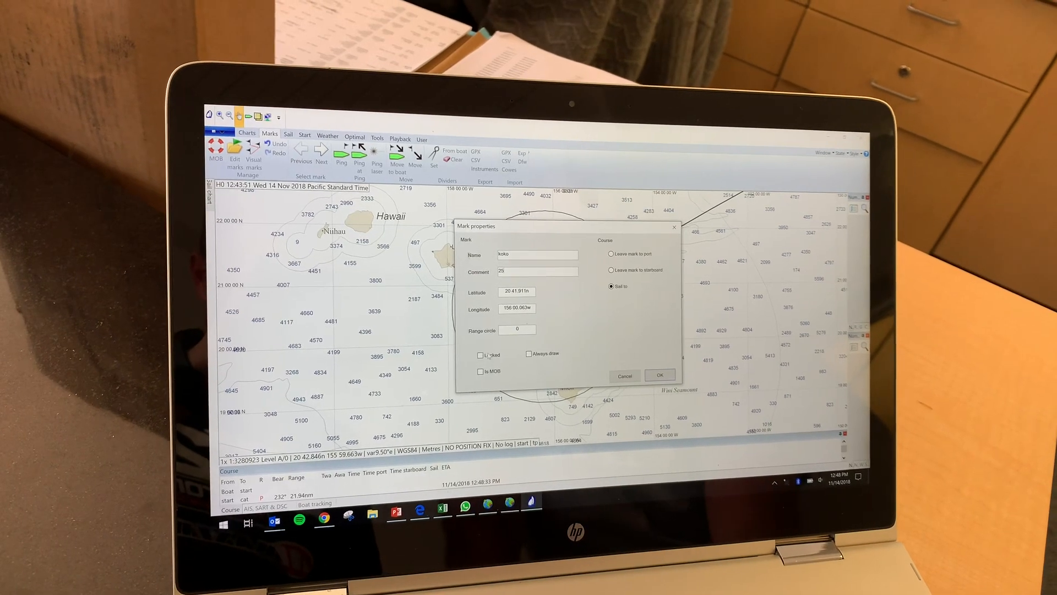
pyautogui.click(481, 353)
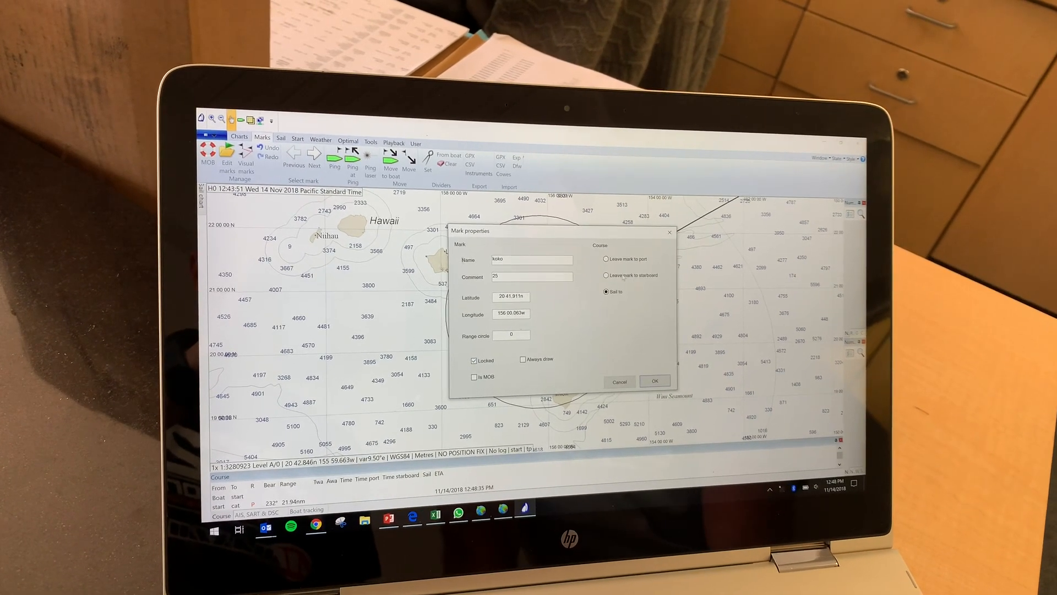
pyautogui.click(653, 381)
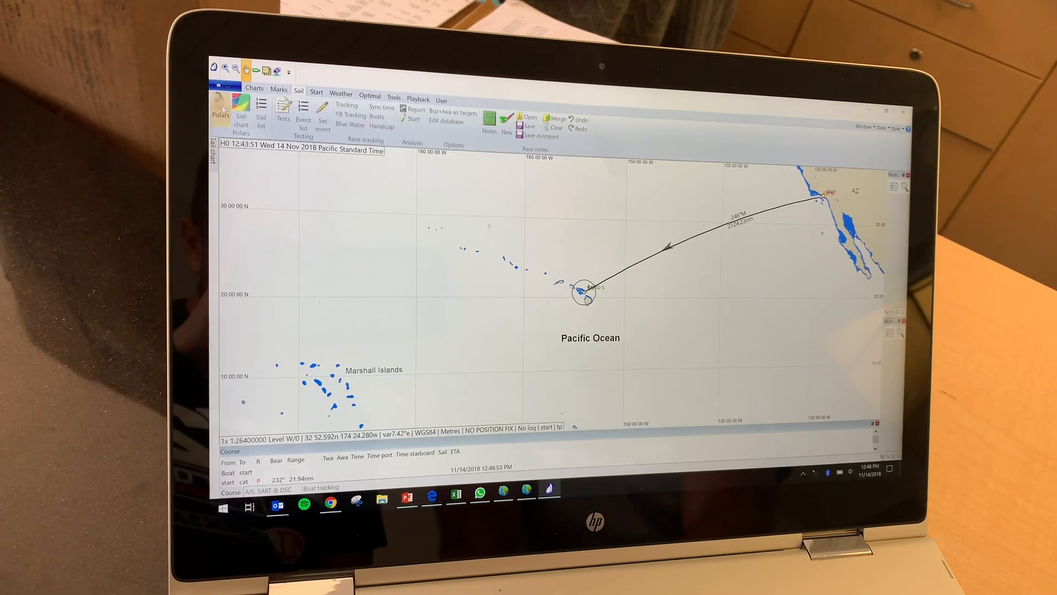
# Load the boat's polar file from the Sail tab Polars
pyautogui.click(220, 111)
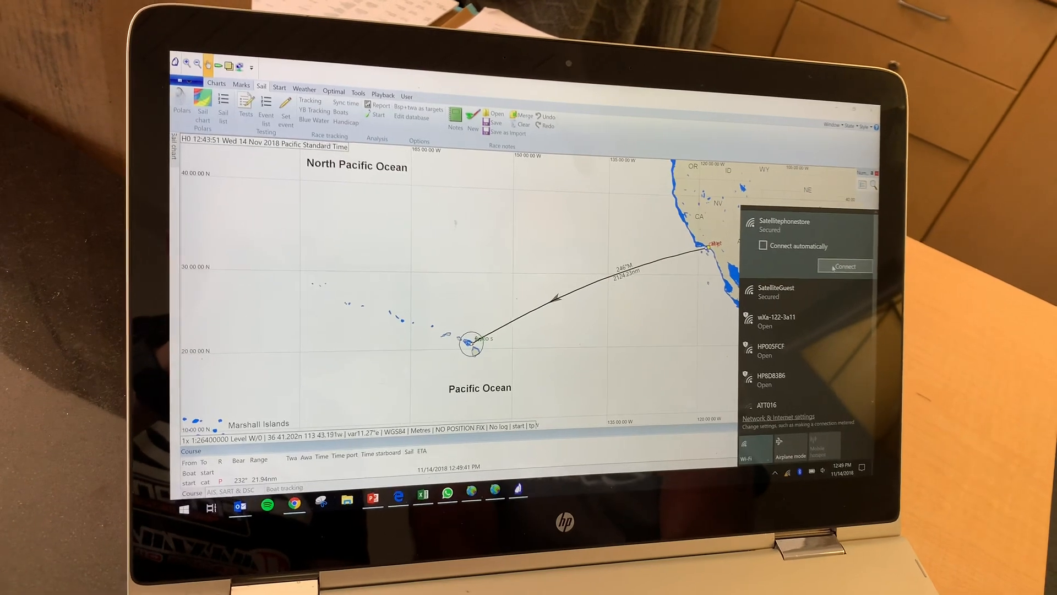
# Connect to Wi-Fi and download a Saildocs GRIB wind forecast onto the Pacific chart
pyautogui.click(843, 265)
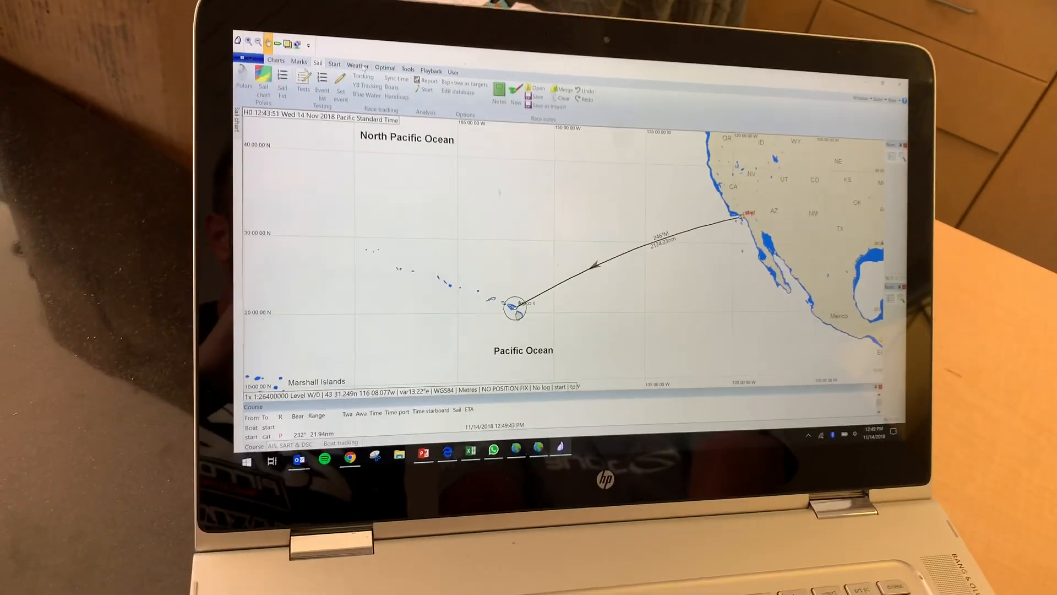
pyautogui.click(360, 78)
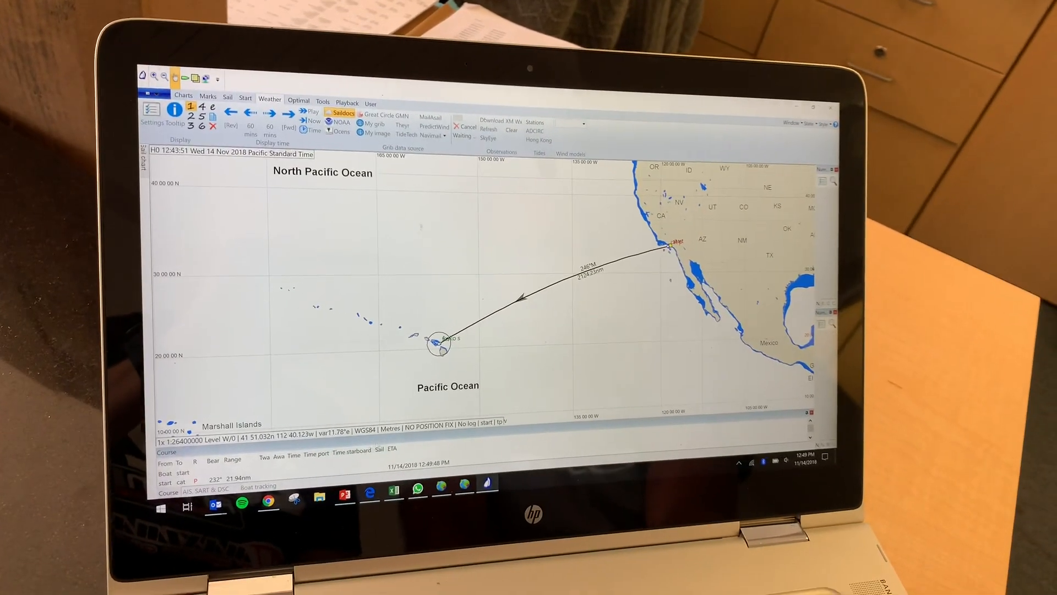
pyautogui.click(343, 112)
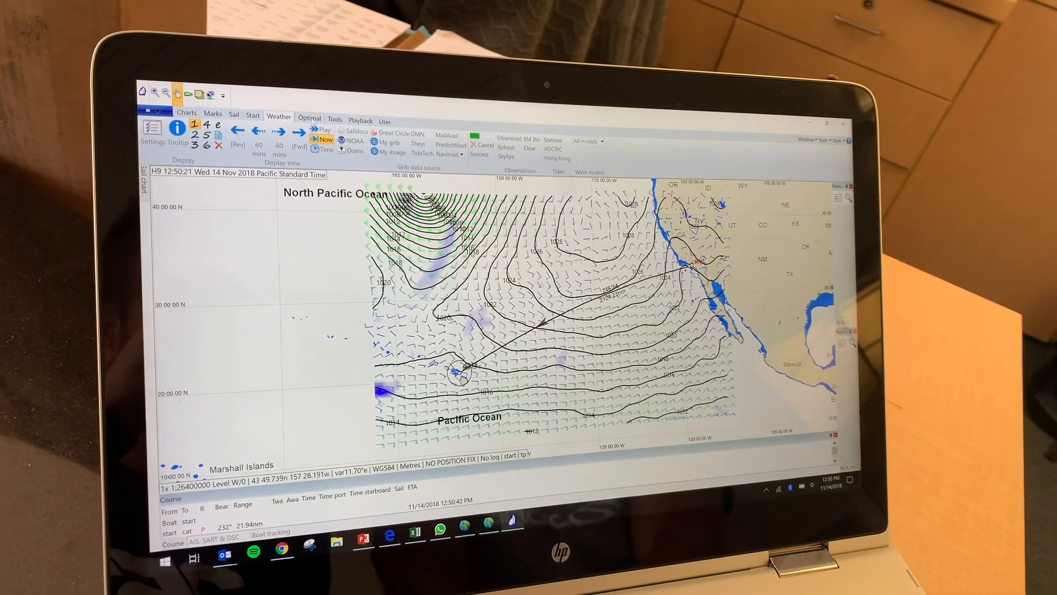
pyautogui.click(319, 102)
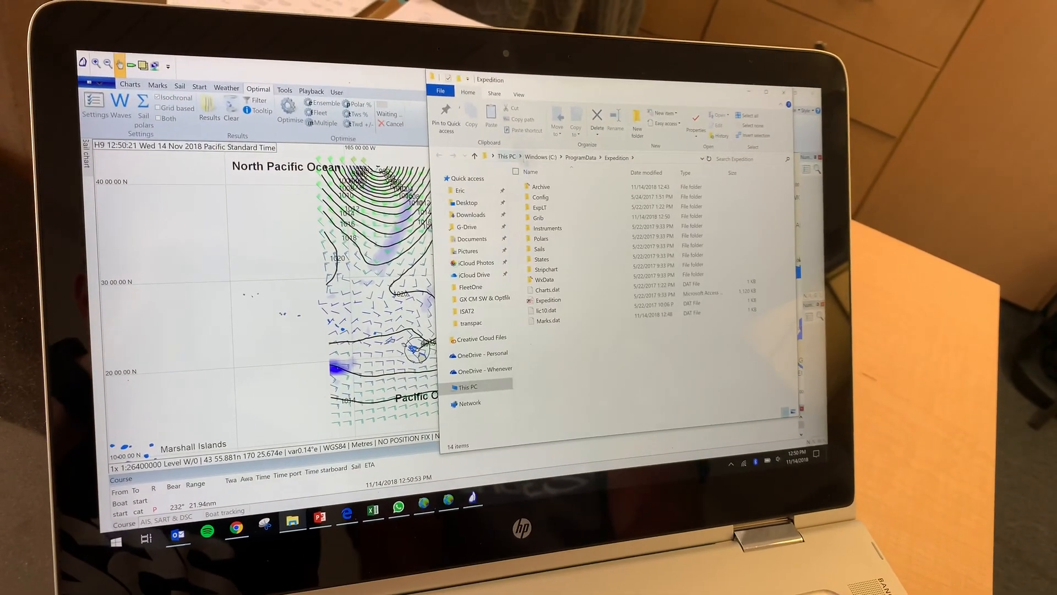
# Browse into a folder inside ProgramData > Expedition
pyautogui.doubleClick(540, 228)
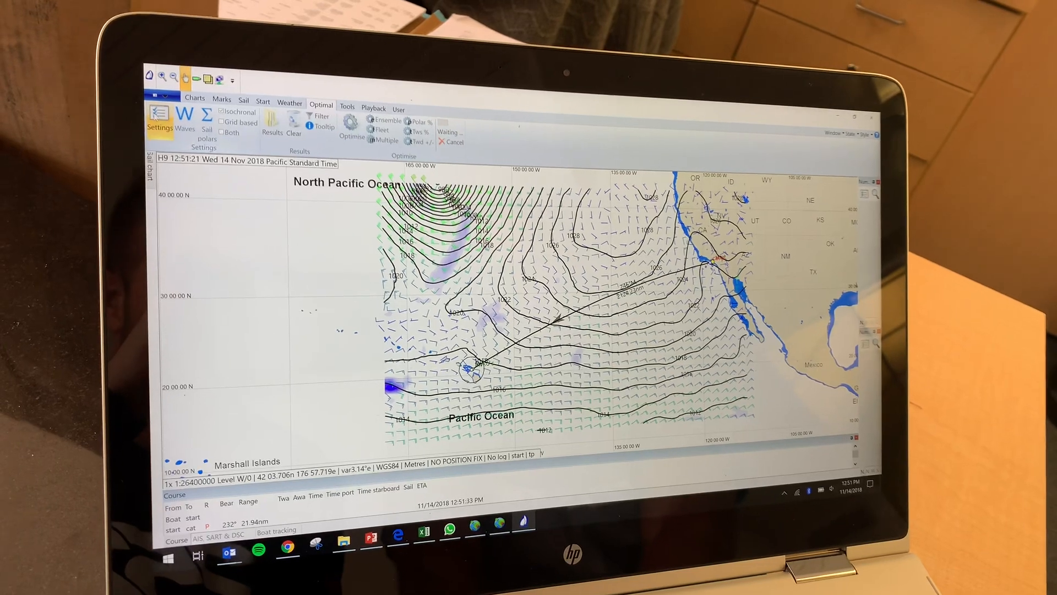
pyautogui.click(159, 121)
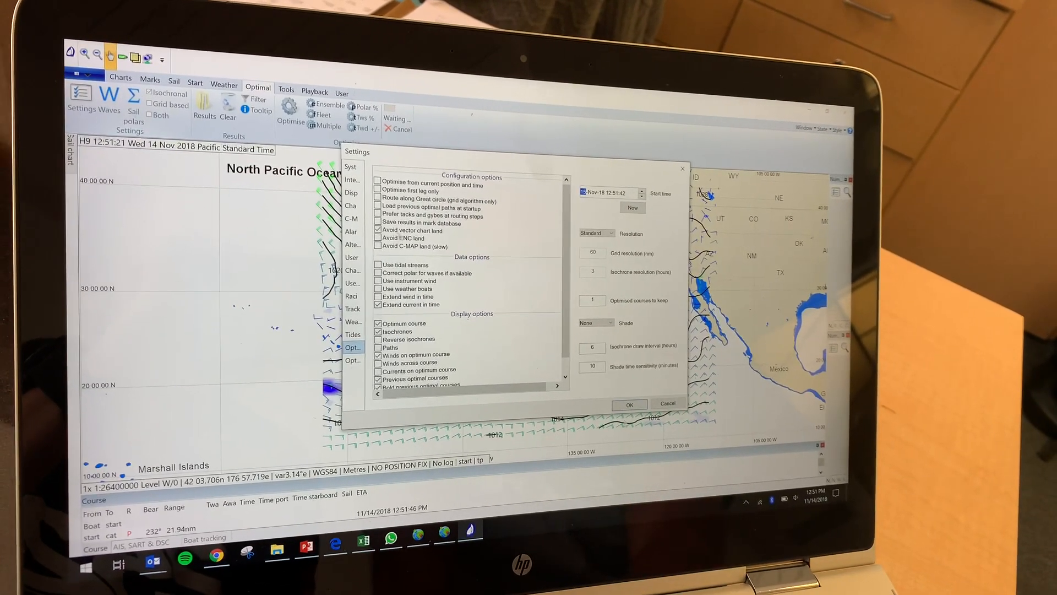
pyautogui.click(629, 404)
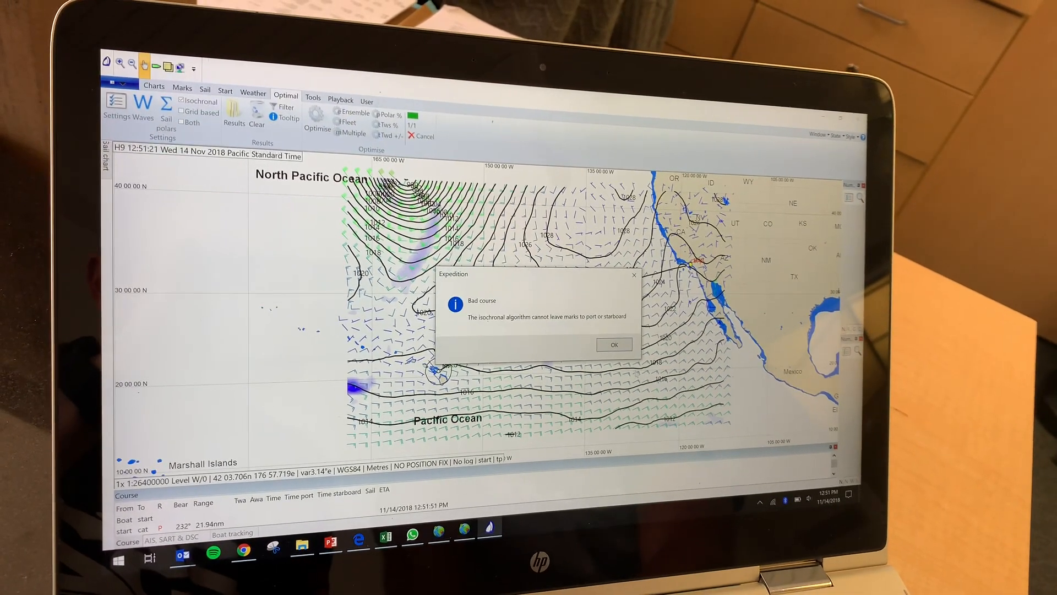
pyautogui.click(614, 345)
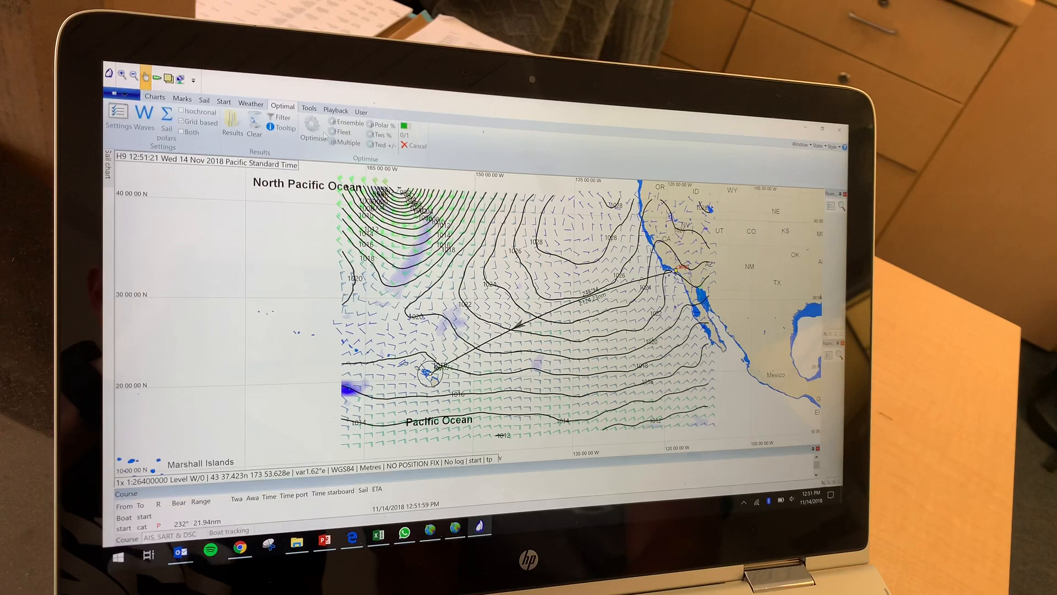
# Accept the Optimal routing settings, run Optimise, and dismiss the incomplete routing warning
pyautogui.click(304, 119)
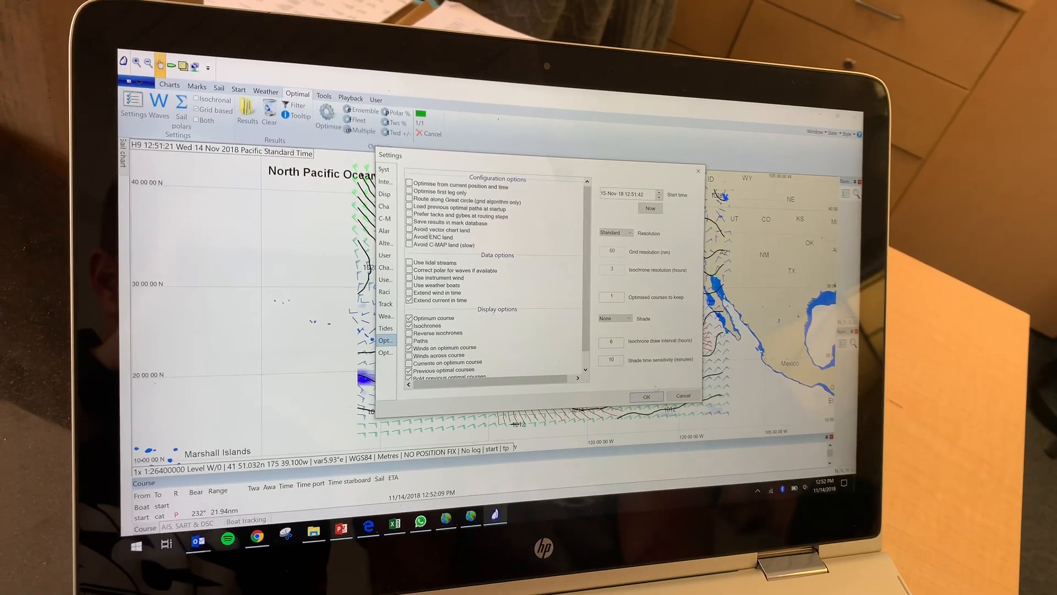
pyautogui.click(645, 396)
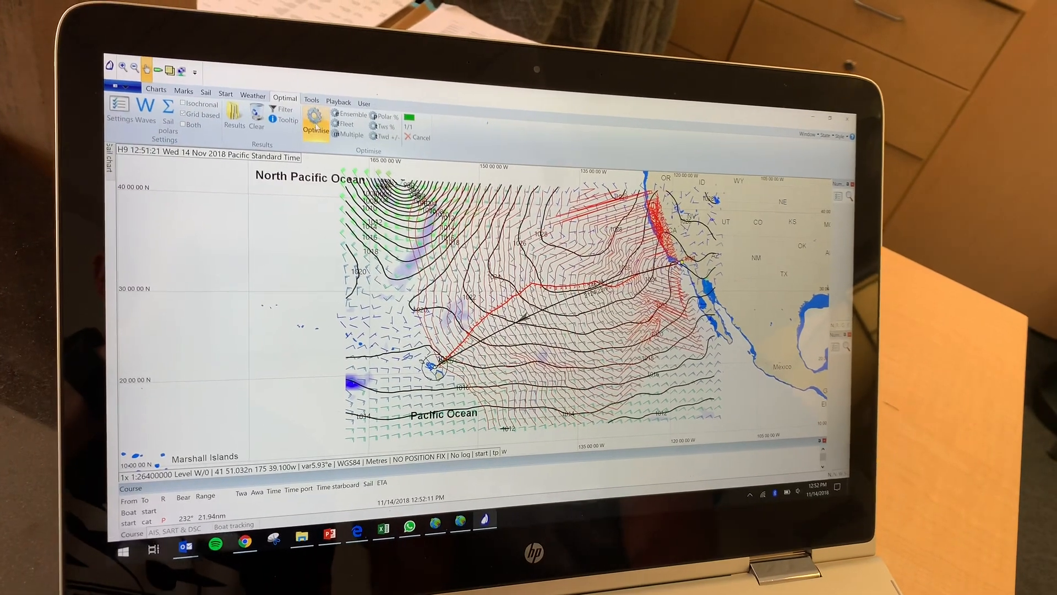
pyautogui.click(316, 124)
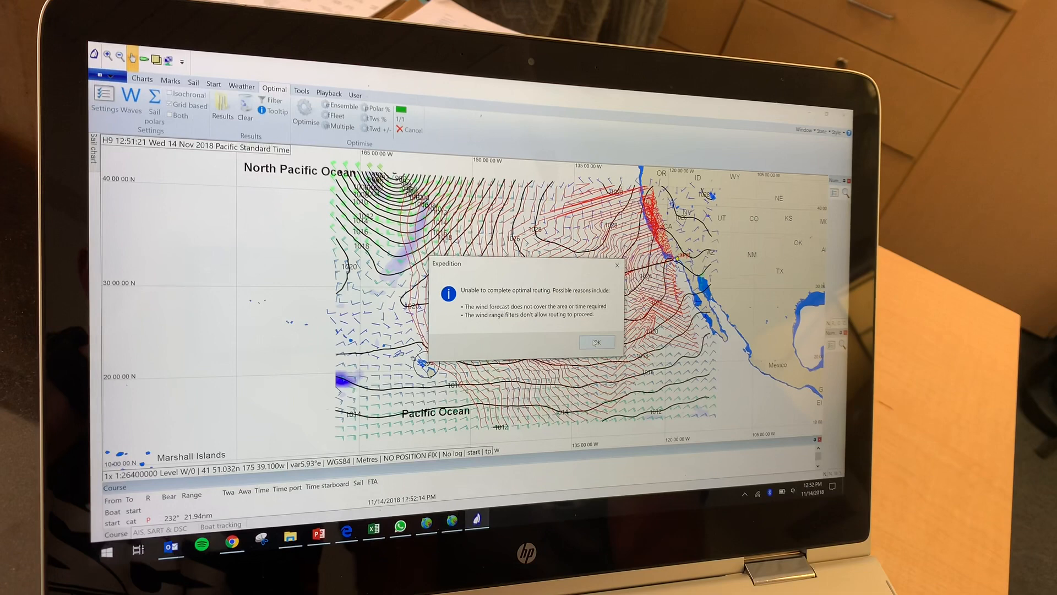
pyautogui.click(596, 341)
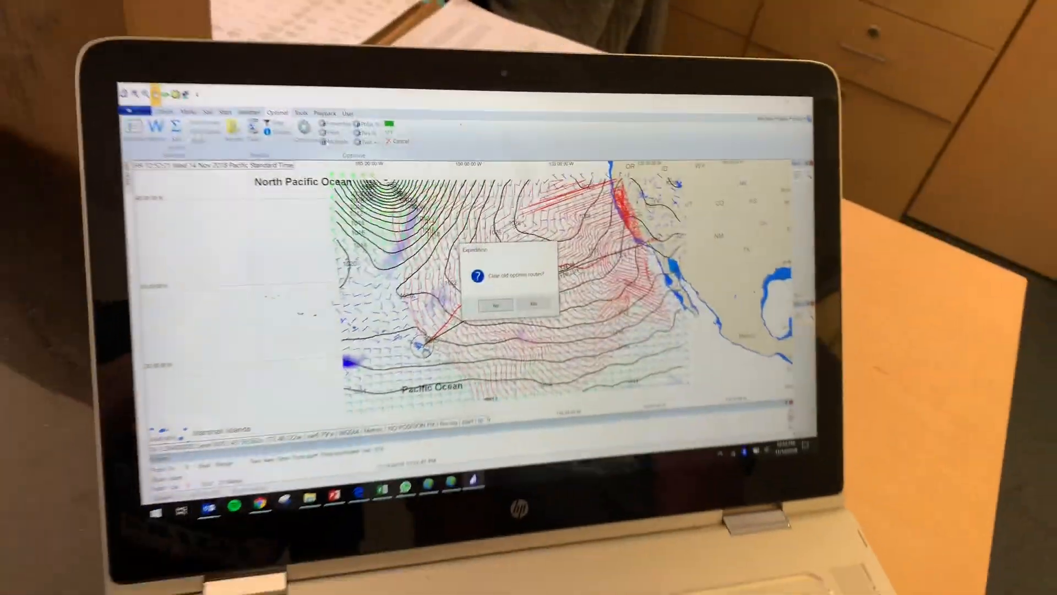
# Run multiple optimal routings for departures 11/14–11/18/2018 at 24 h increments, clearing old routes first
pyautogui.click(496, 305)
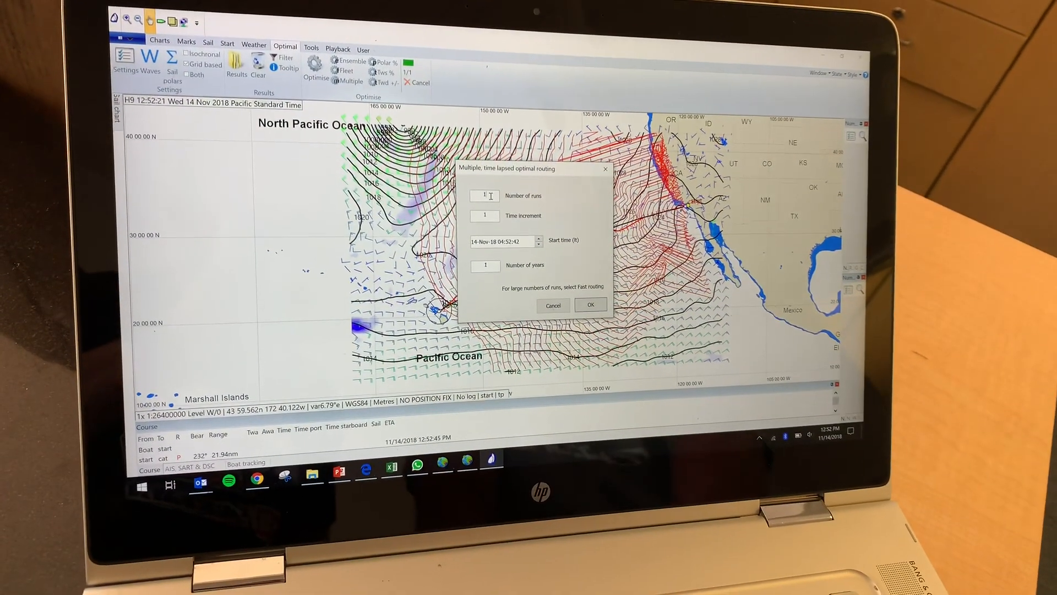
pyautogui.write('10')
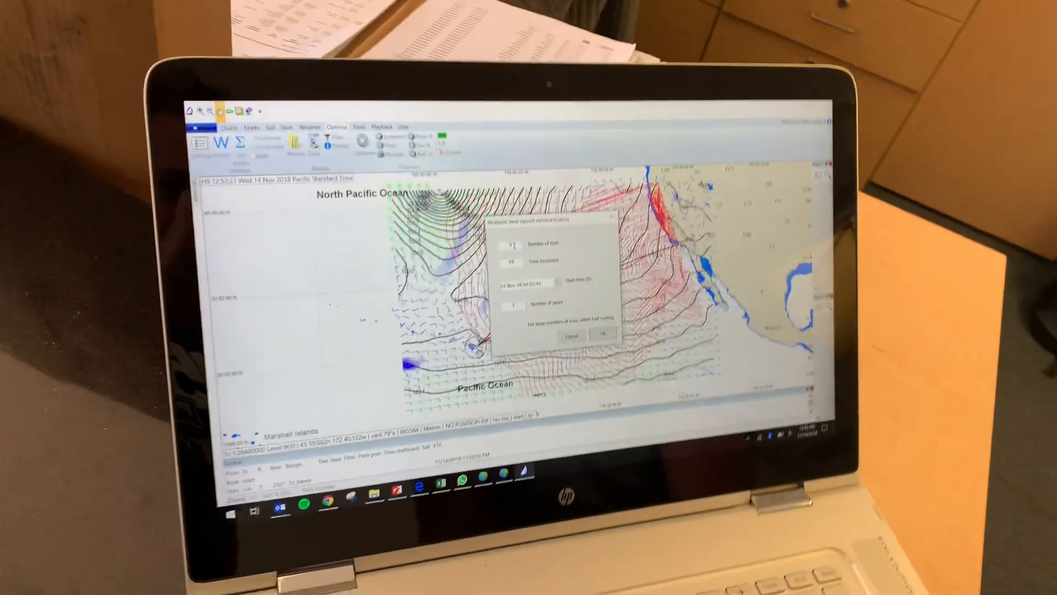
pyautogui.click(604, 335)
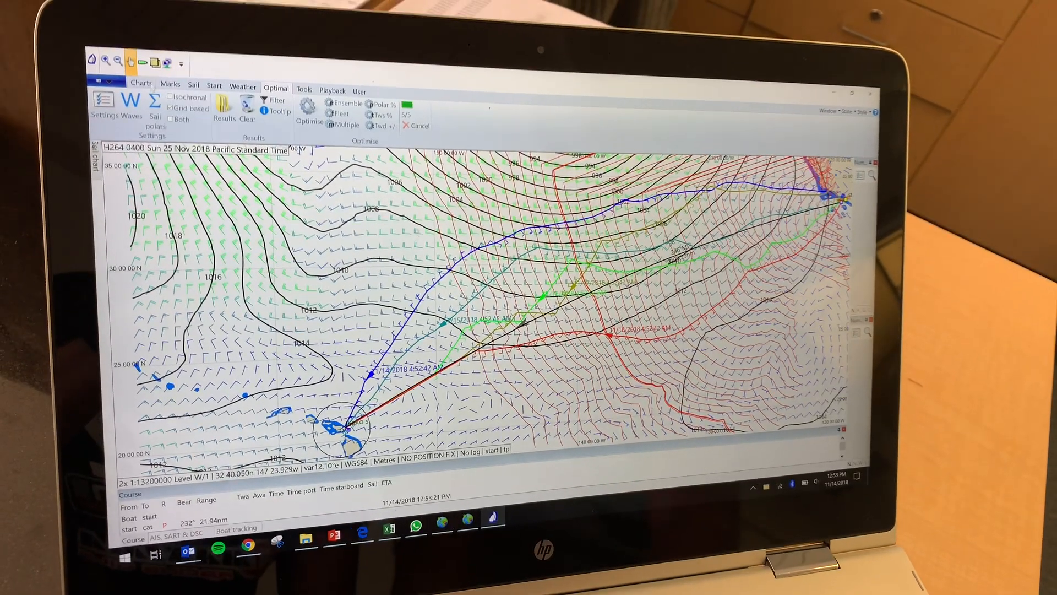
# Review the results table comparing the five routes' times, then dismiss it
pyautogui.click(223, 115)
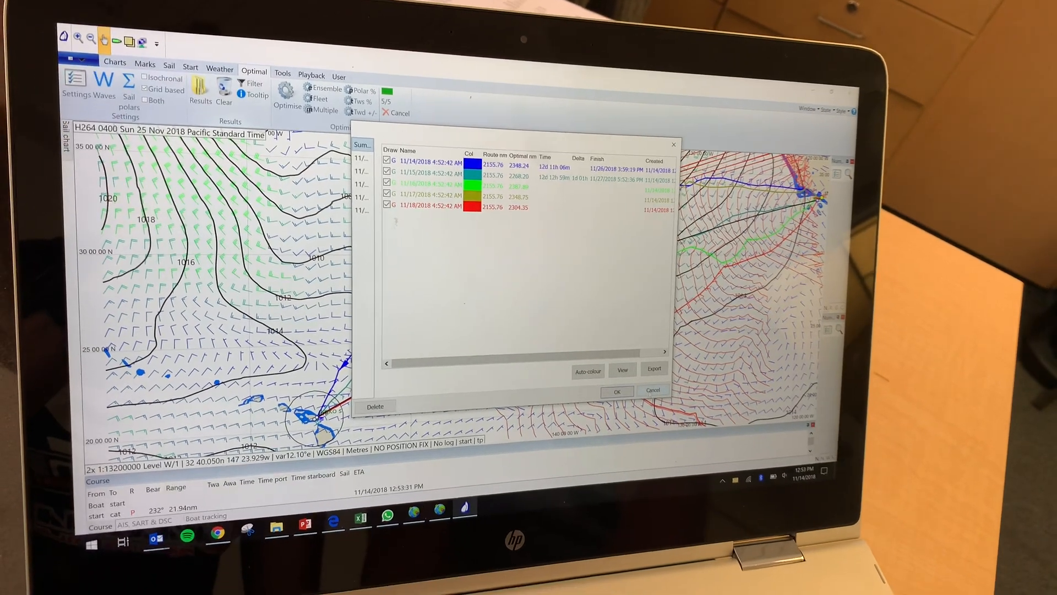
pyautogui.click(616, 391)
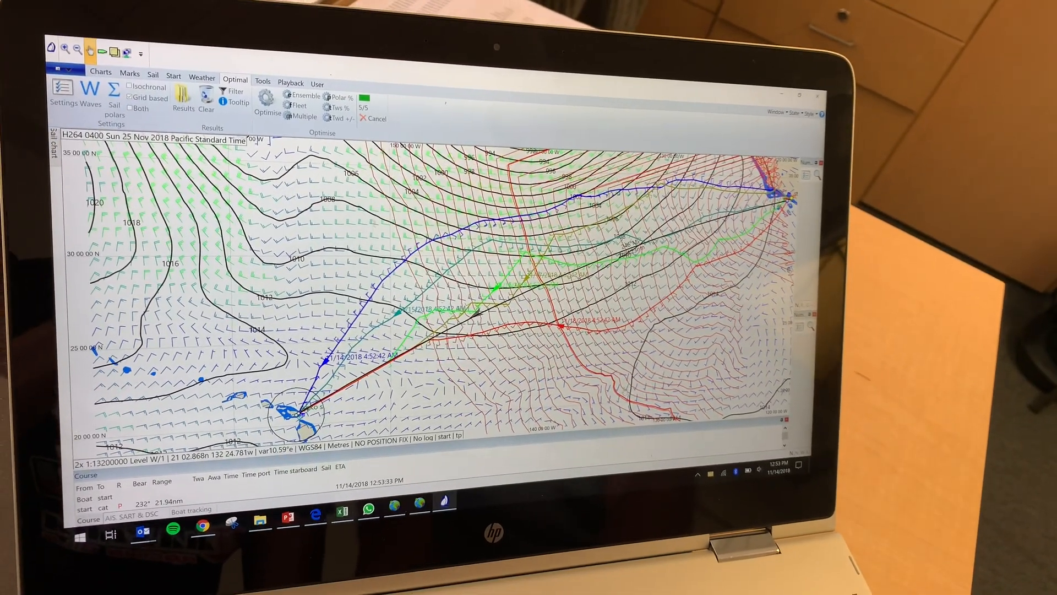